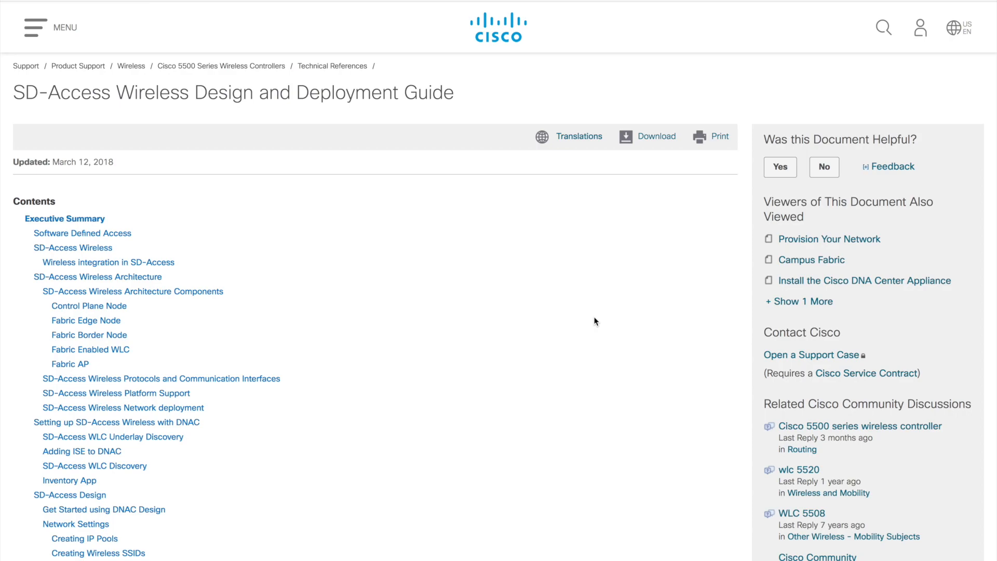
- Scroll the SD-Access Wireless guide past the architecture diagrams to the Fabric Edge Node section
scroll("down", 3)
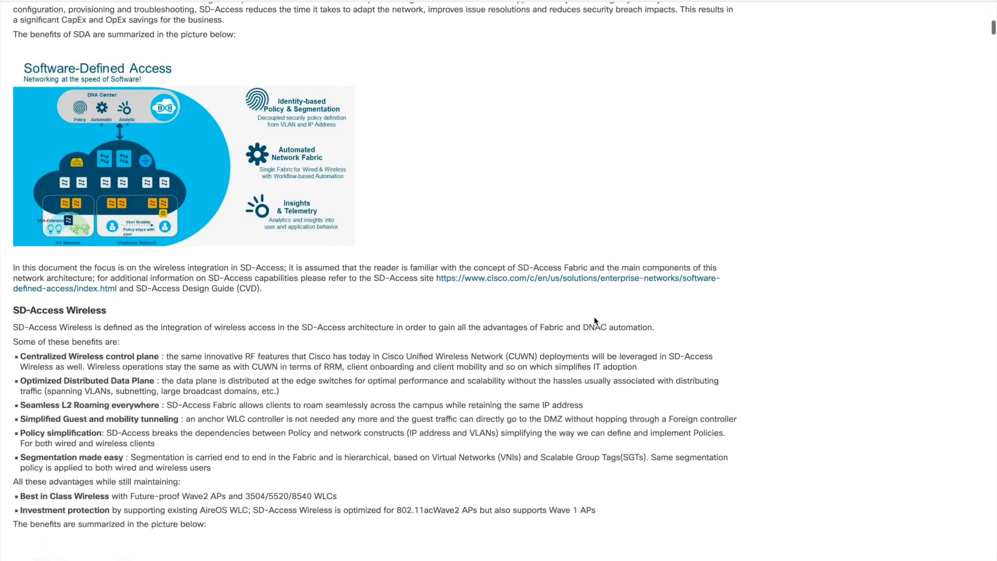
scroll("down", 3)
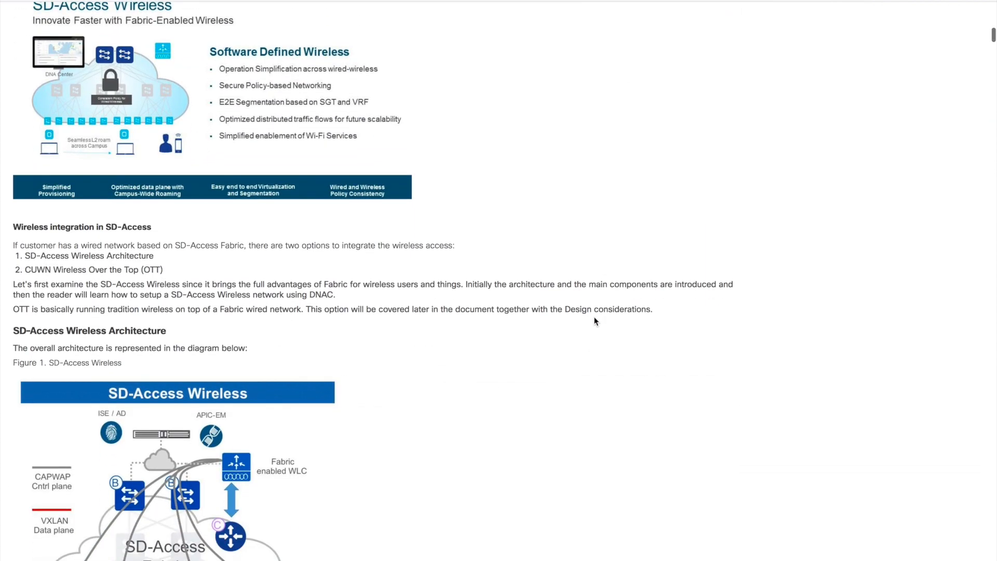
scroll("down", 3)
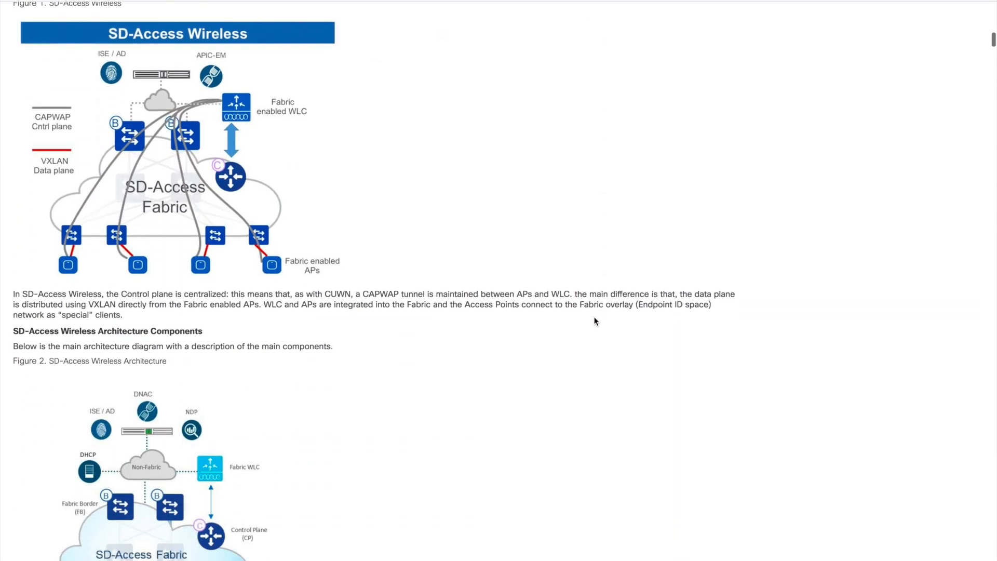
scroll("down", 3)
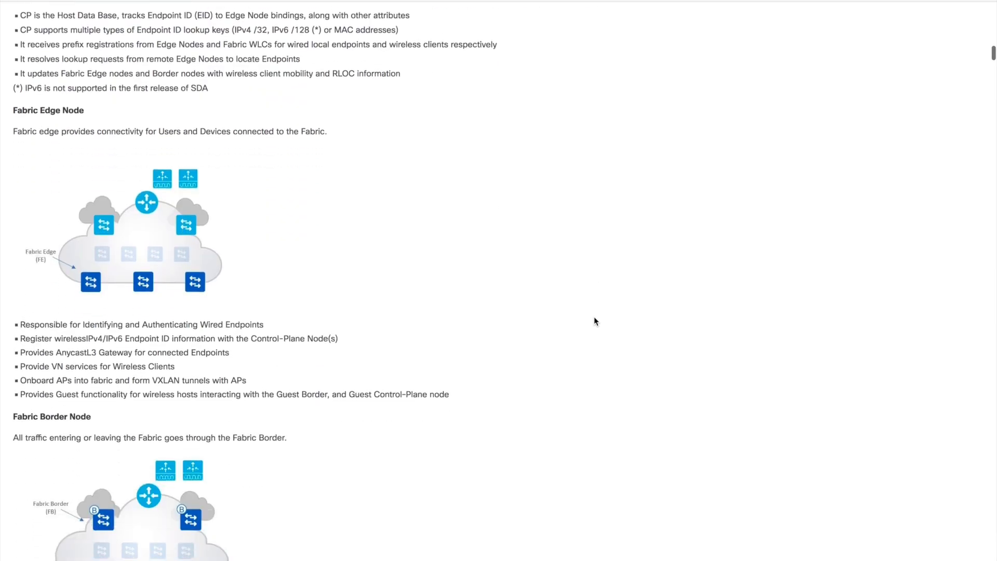
scroll("down", 3)
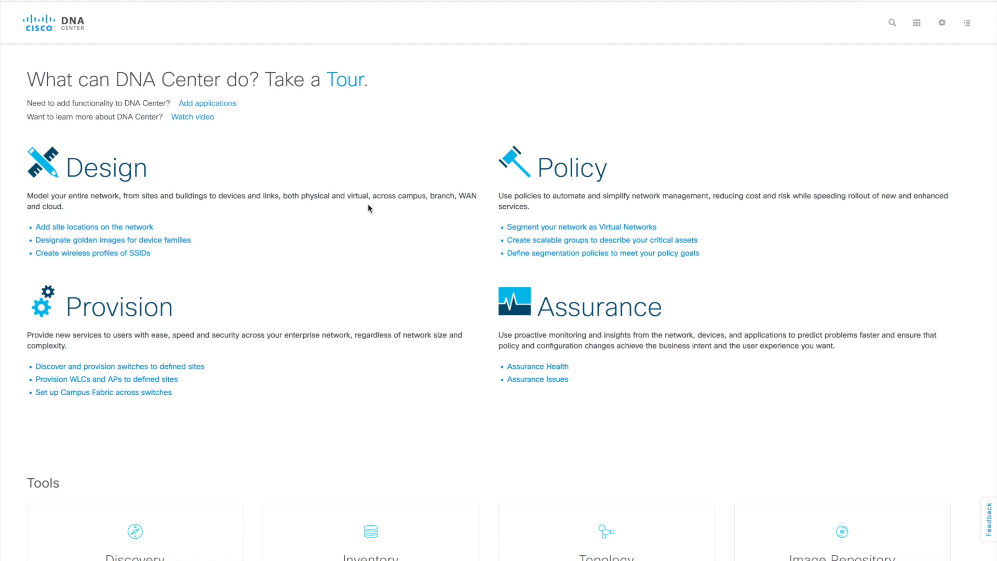
- Scroll down the DNA Center home page to the Tools tiles like Discovery and Inventory
scroll("down", 3)
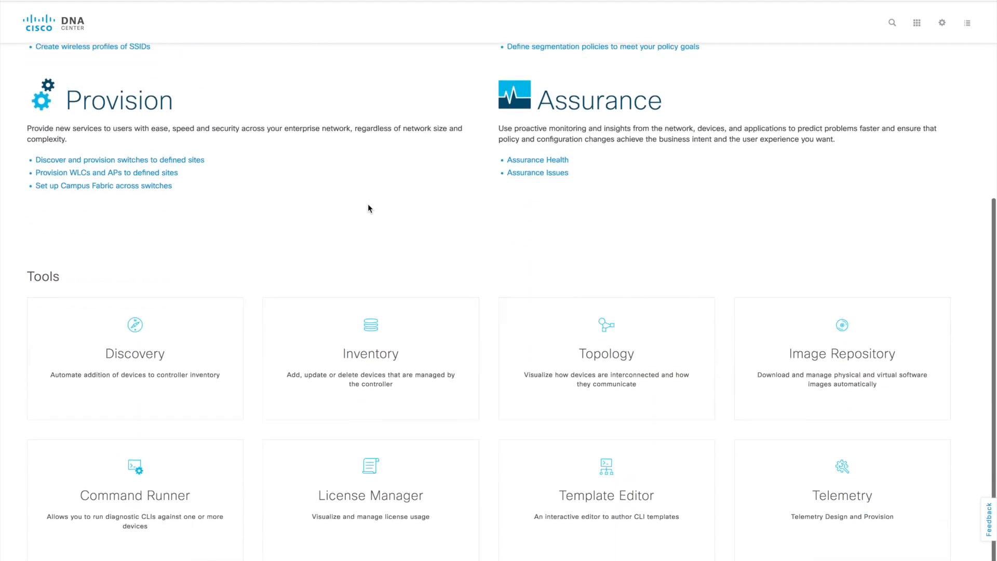
mouse_move(638, 359)
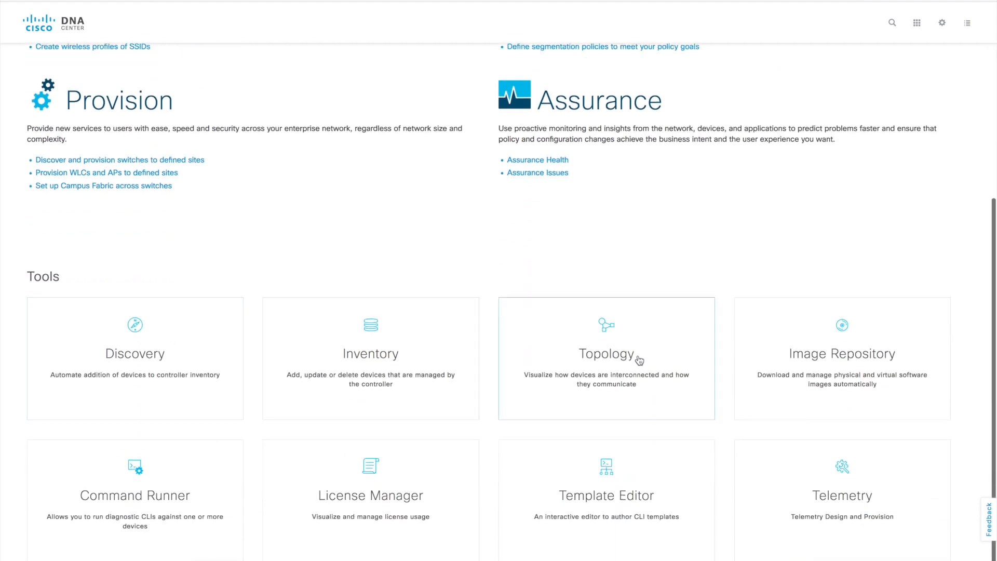
mouse_move(368, 223)
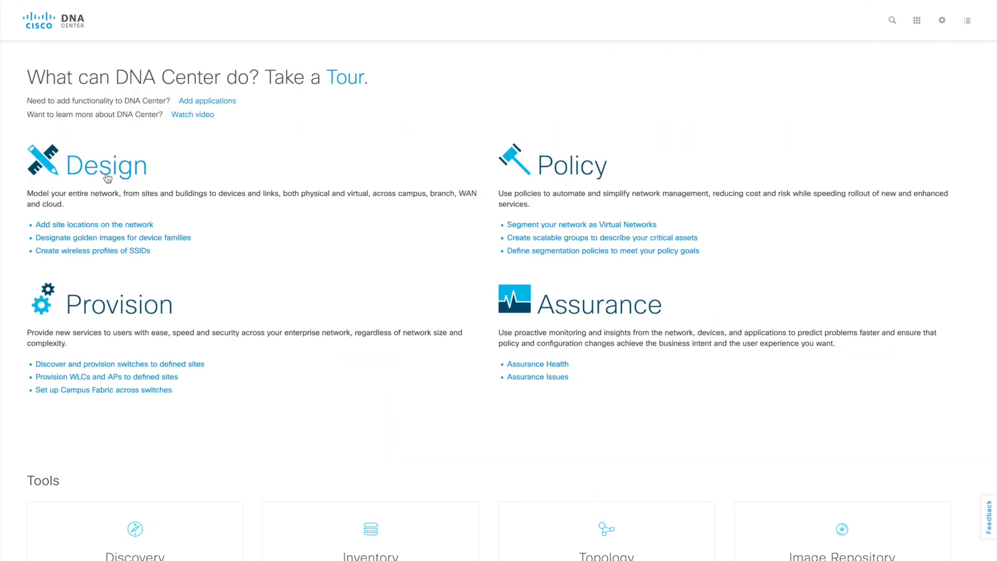
- Open Design's Network Hierarchy showing the Global > India site map
left_click(105, 164)
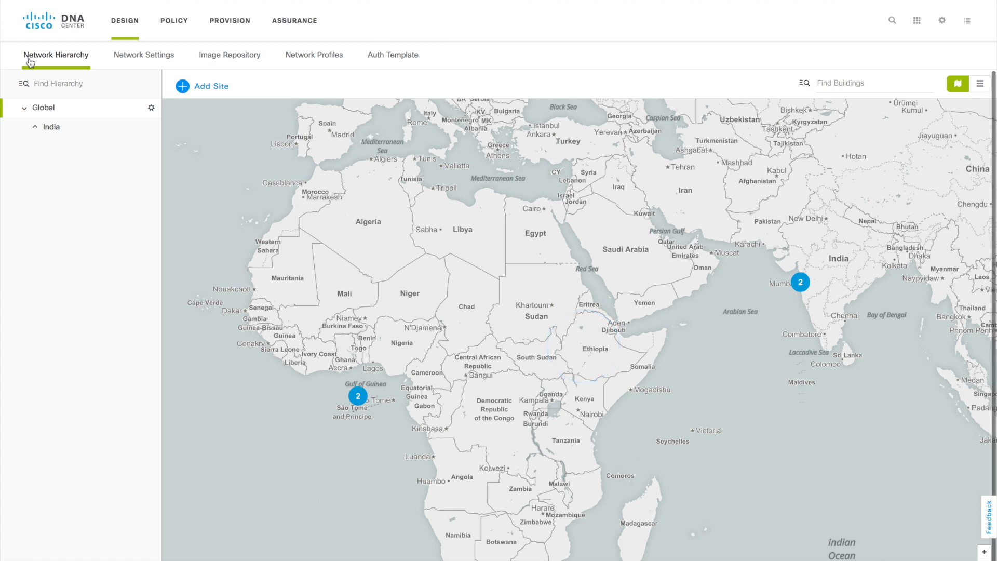
mouse_move(222, 62)
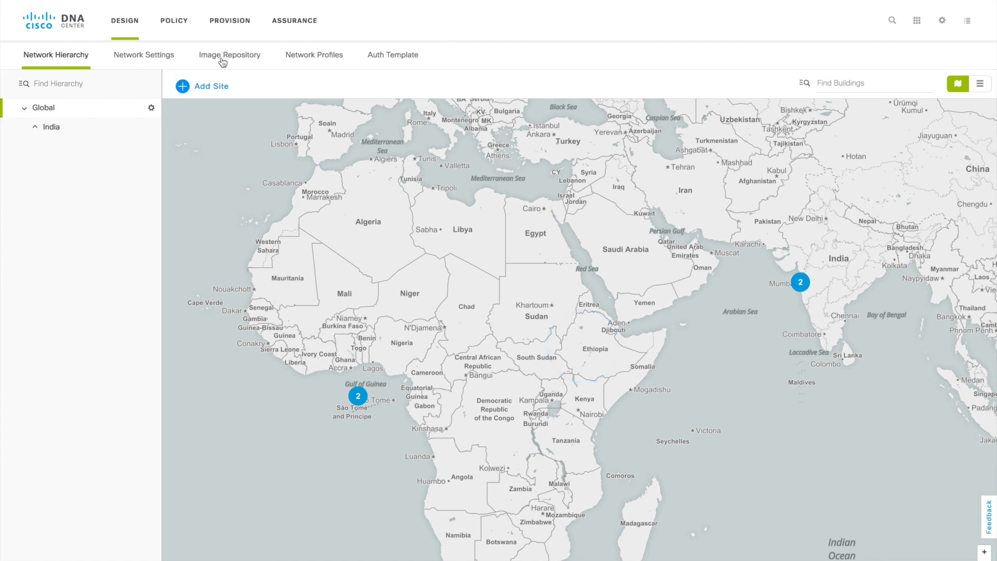
mouse_move(334, 59)
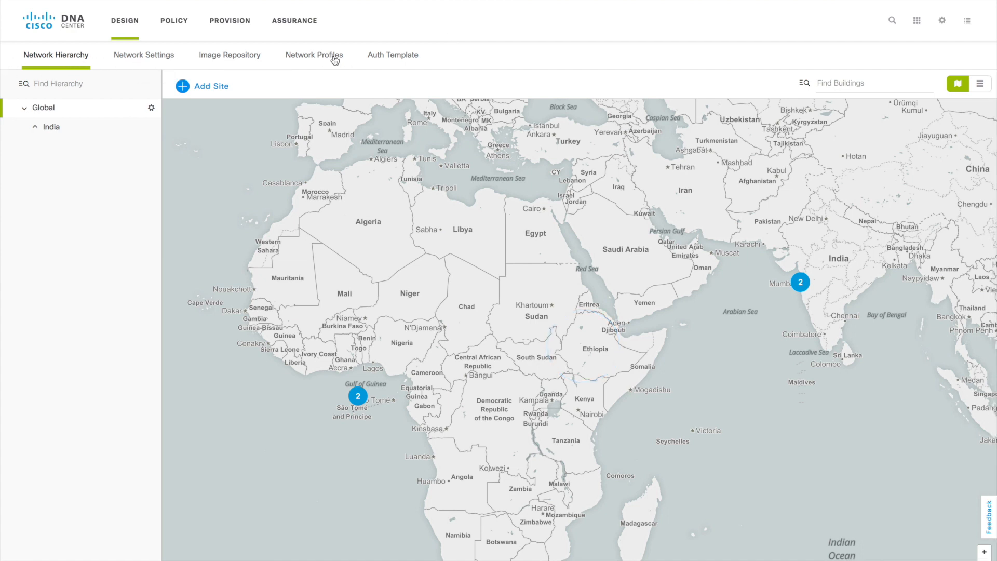
mouse_move(487, 56)
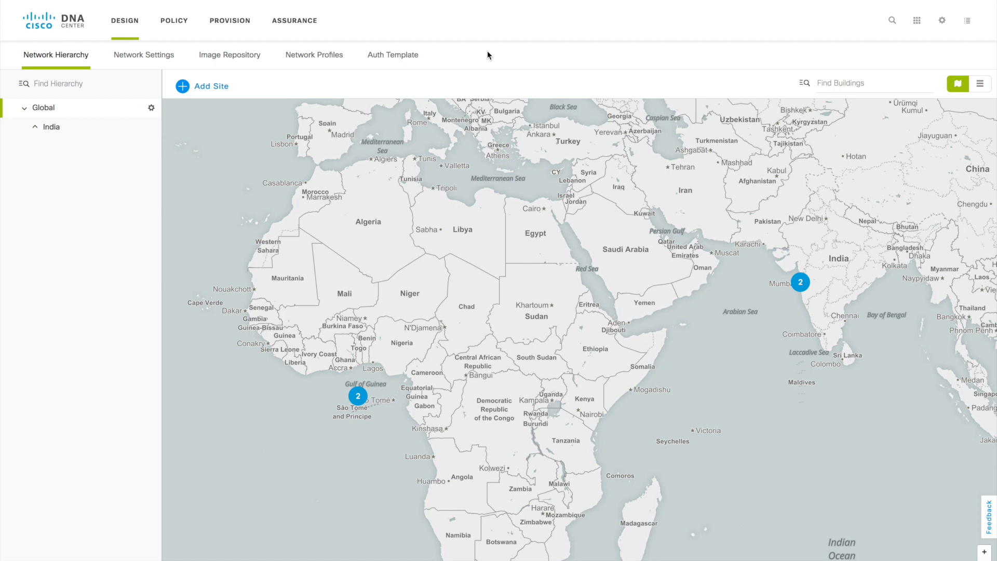
mouse_move(172, 28)
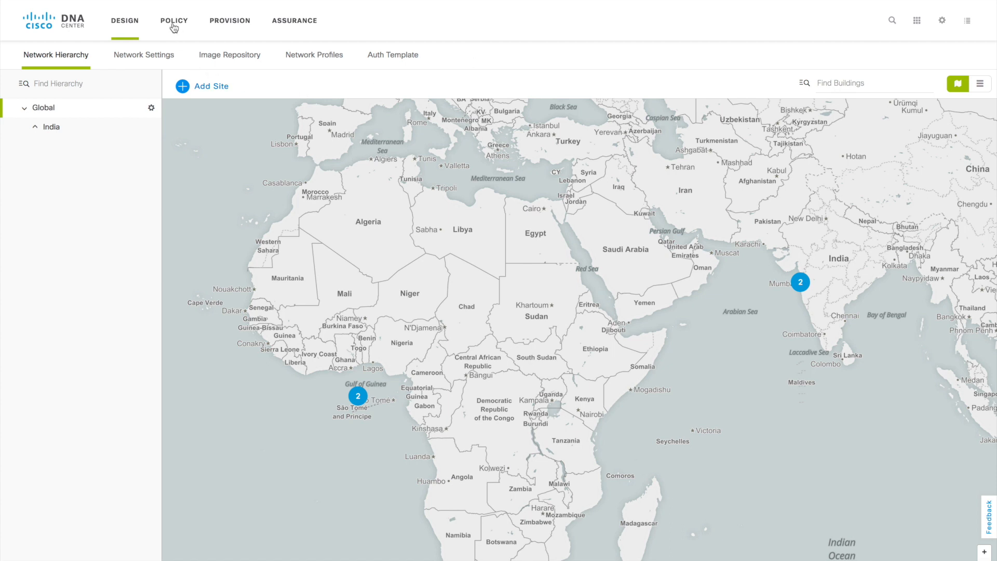
- Open the Policy dashboard showing 10 virtual networks and 31 scalable groups
left_click(174, 21)
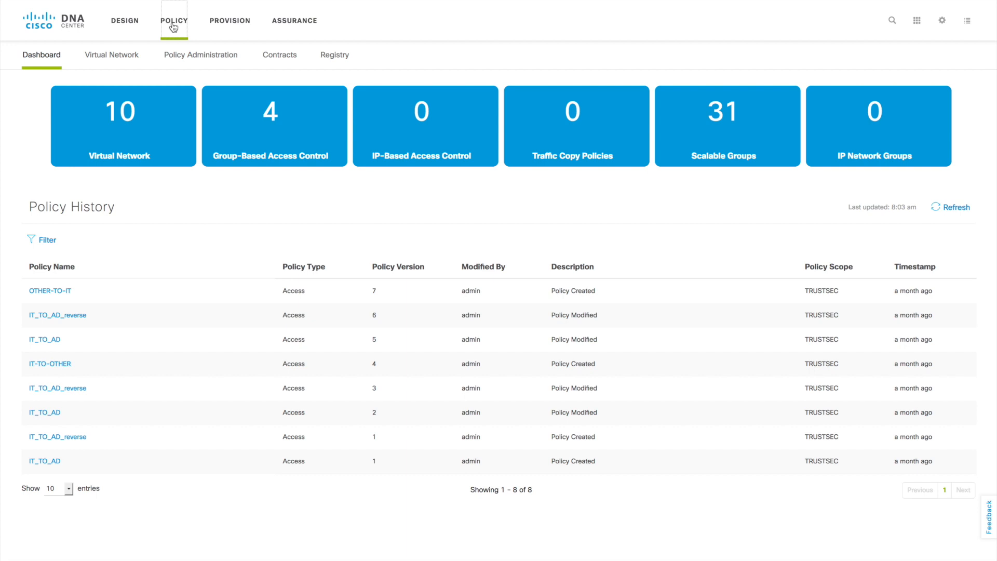
mouse_move(220, 27)
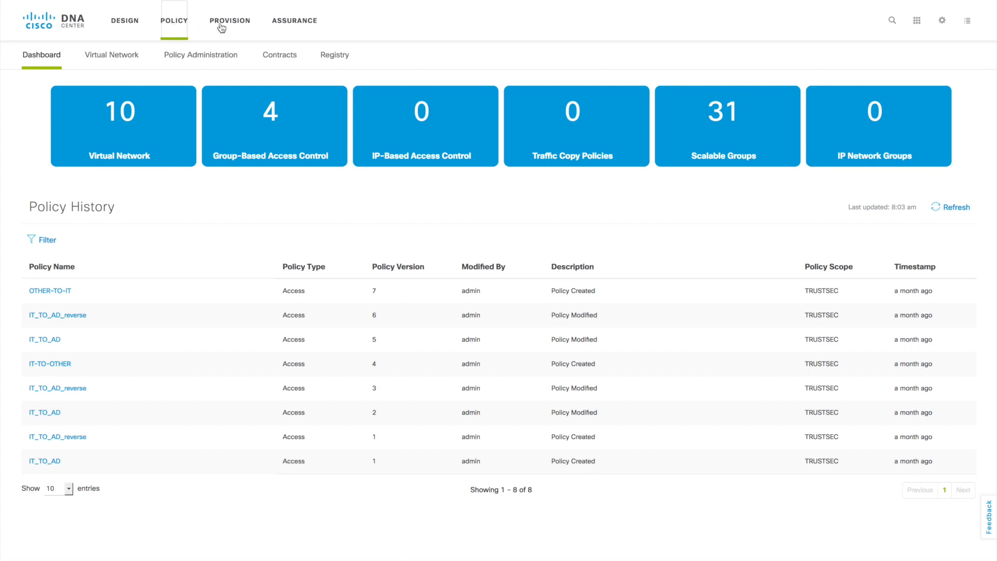
- Open Provision's Device Inventory listing the 13 devices
left_click(229, 20)
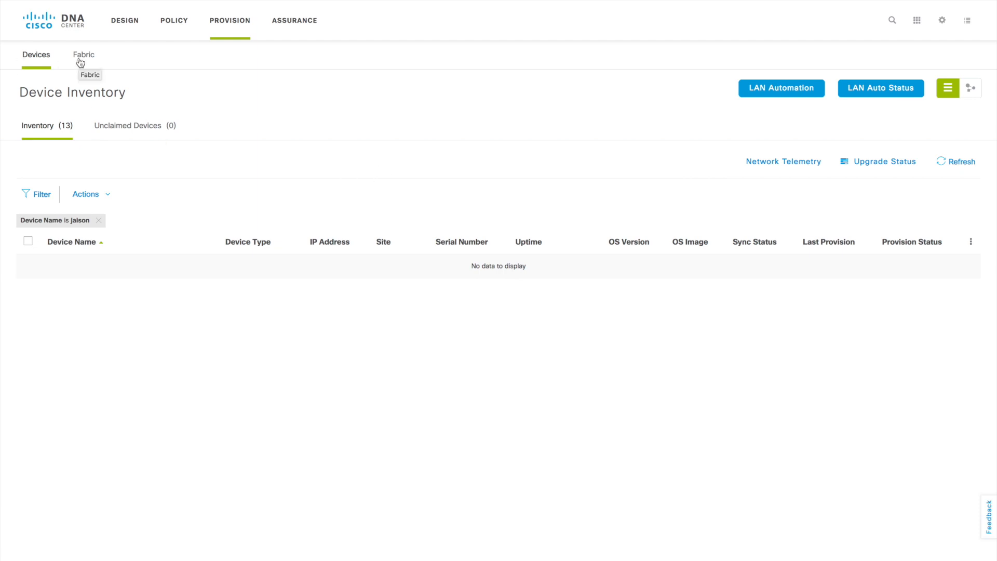
mouse_move(287, 27)
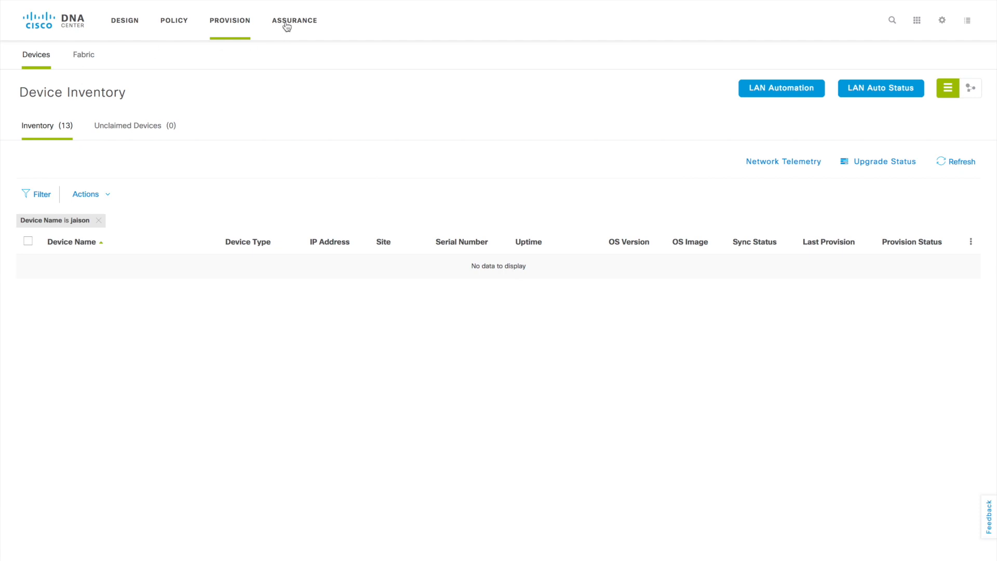
- View Assurance Overall Health, then return to the Design Network Hierarchy map
left_click(294, 20)
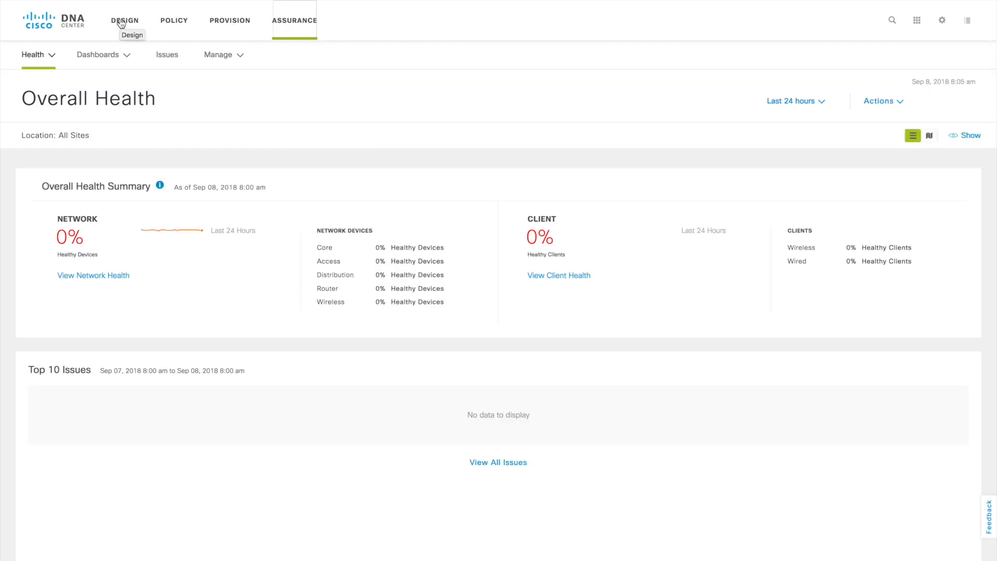
left_click(124, 20)
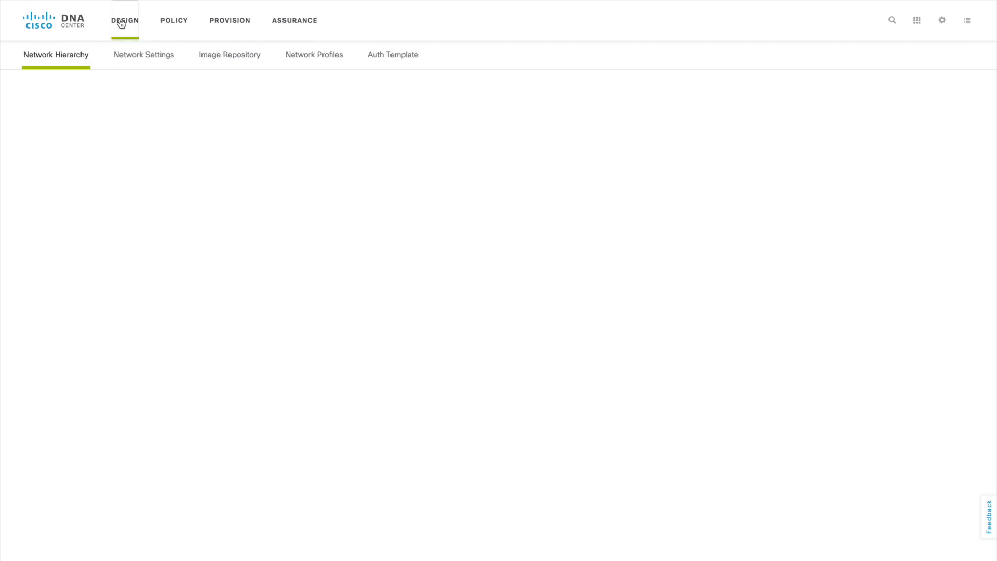
left_click(125, 19)
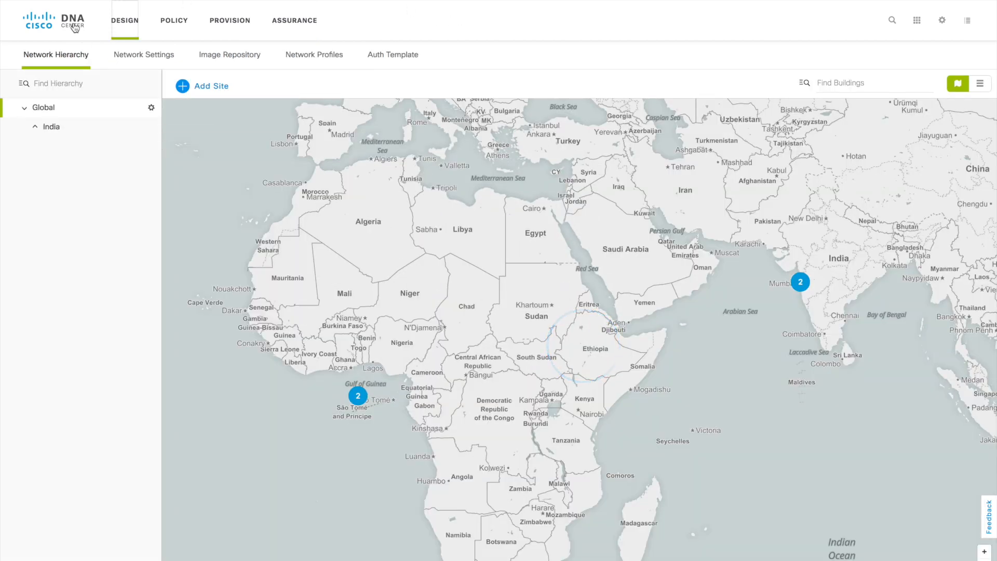